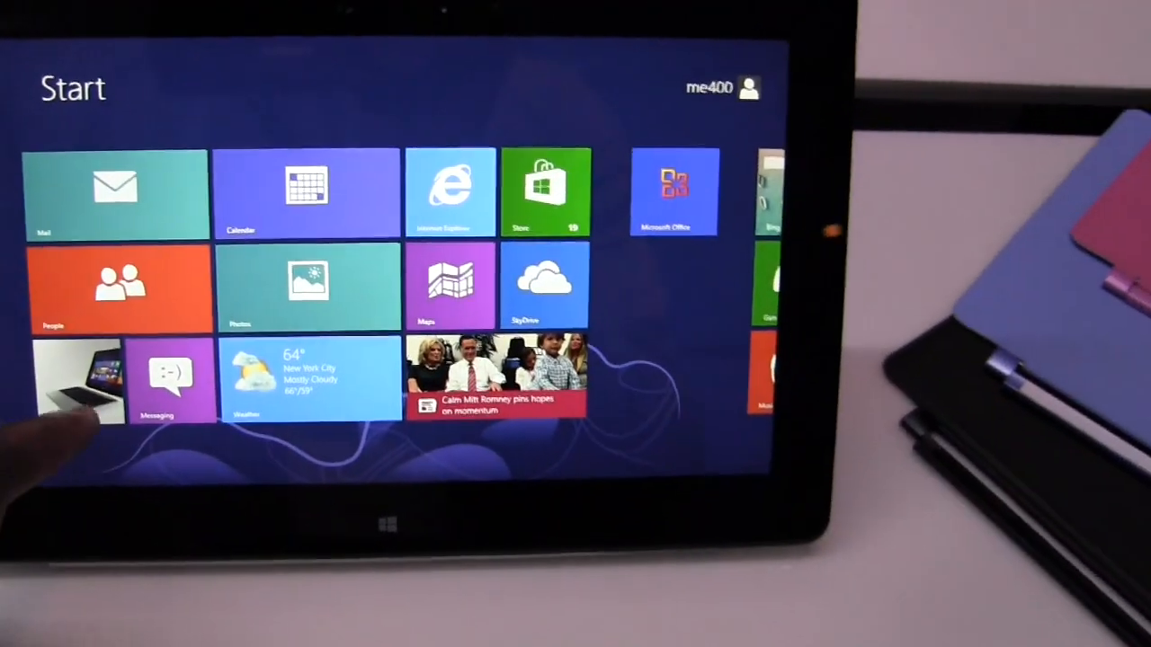
# Step: Switch from the Start screen to the desktop, revealing the Microsoft Office activation dialog
pyautogui.click(673, 195)
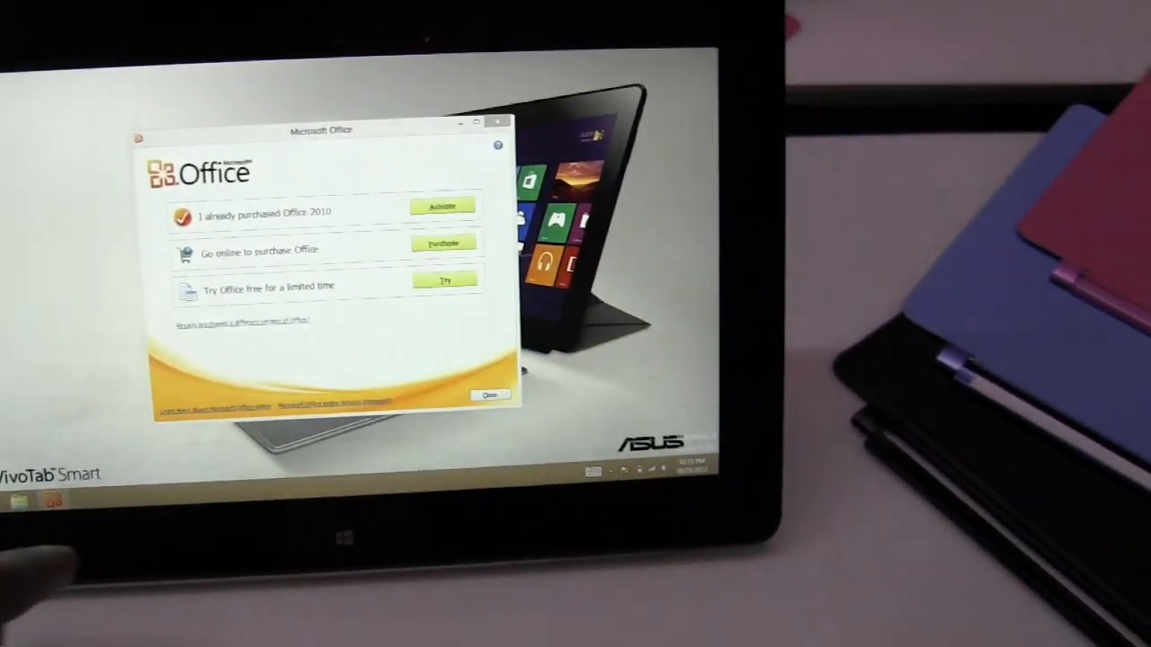